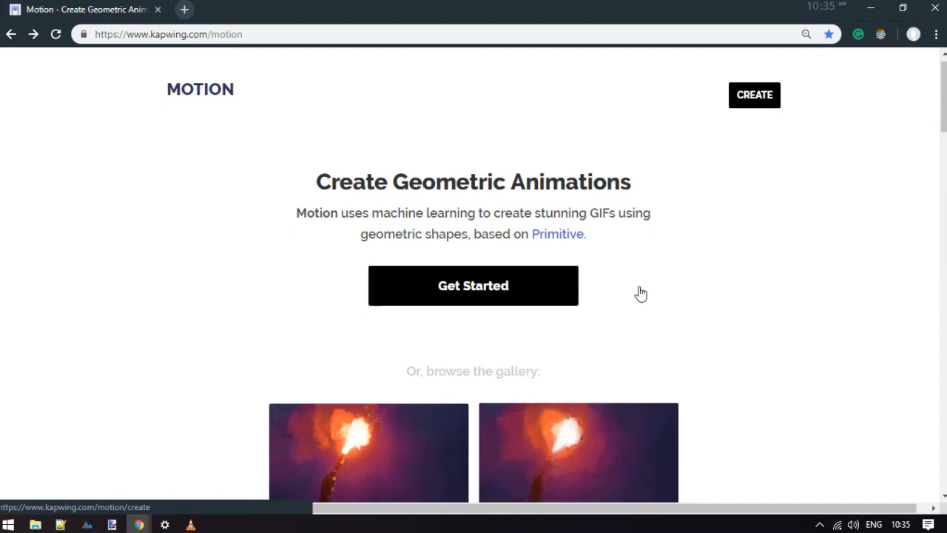
Step: Start a new animation via Get Started and review the upload area and preset options
scroll(down, 3)
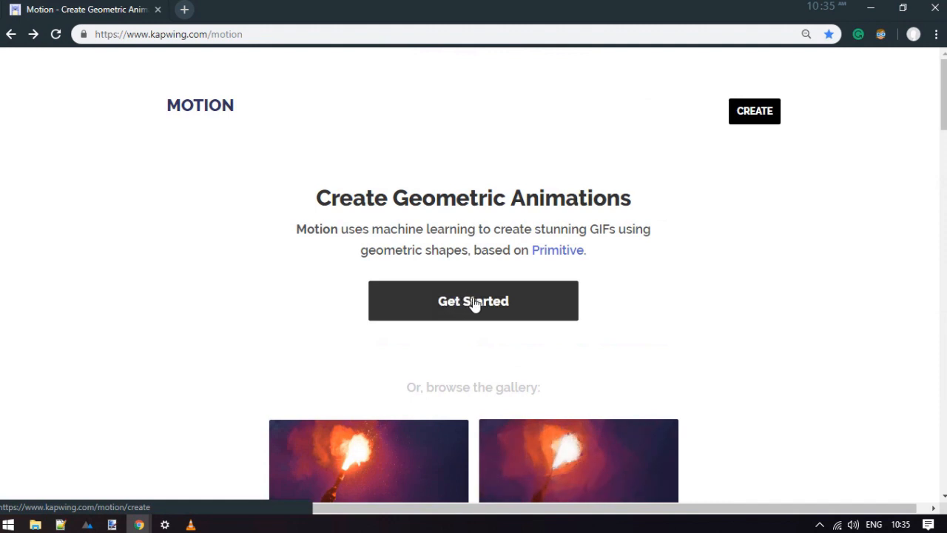
click(474, 300)
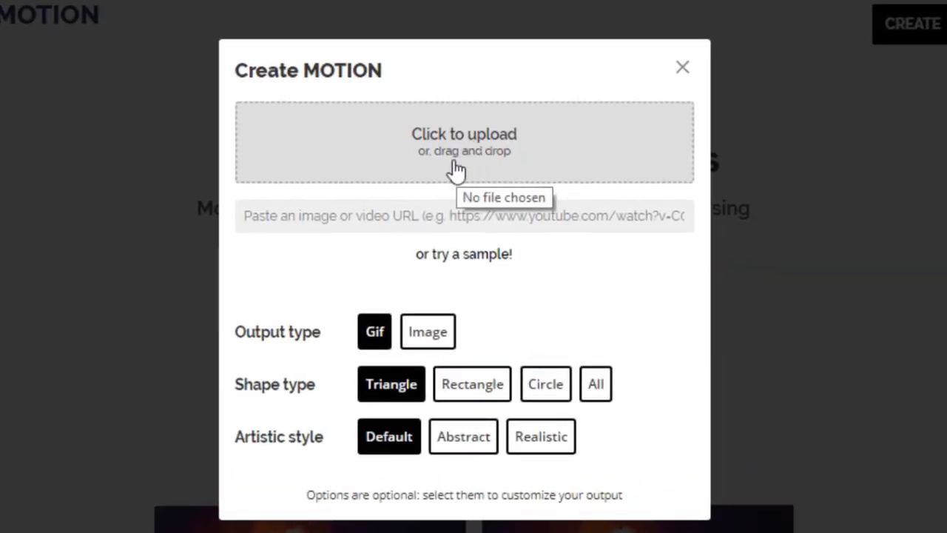
click(464, 216)
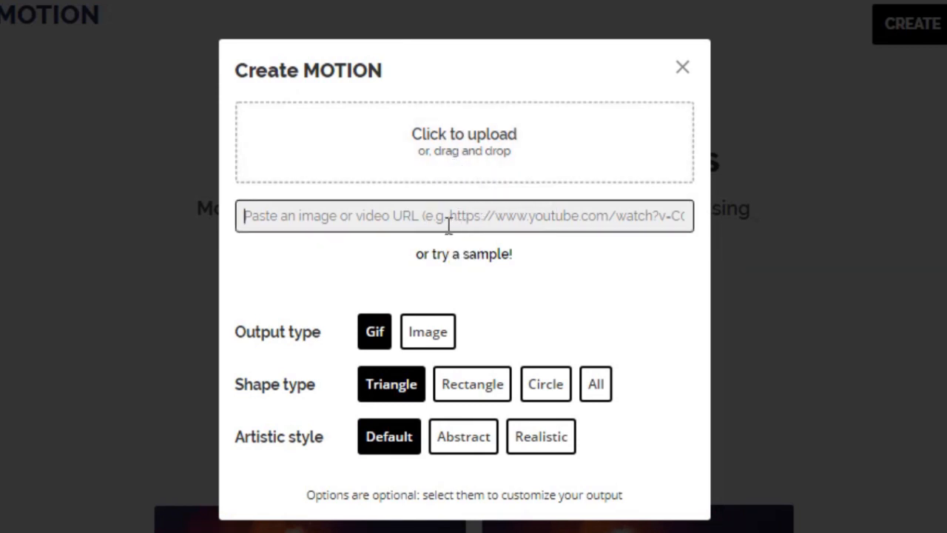
mouse_move(451, 213)
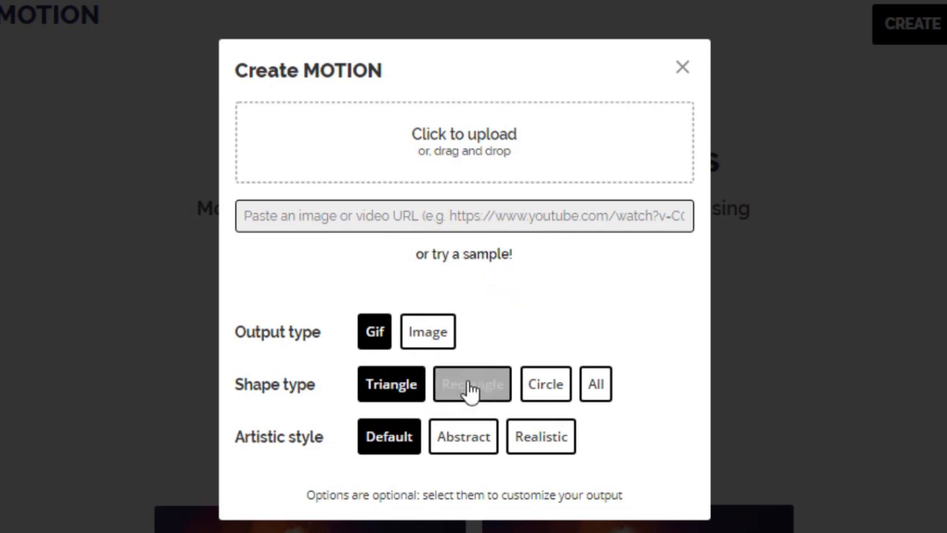
Step: Set shape type to All and artistic style to Abstract, keeping GIF output
click(595, 385)
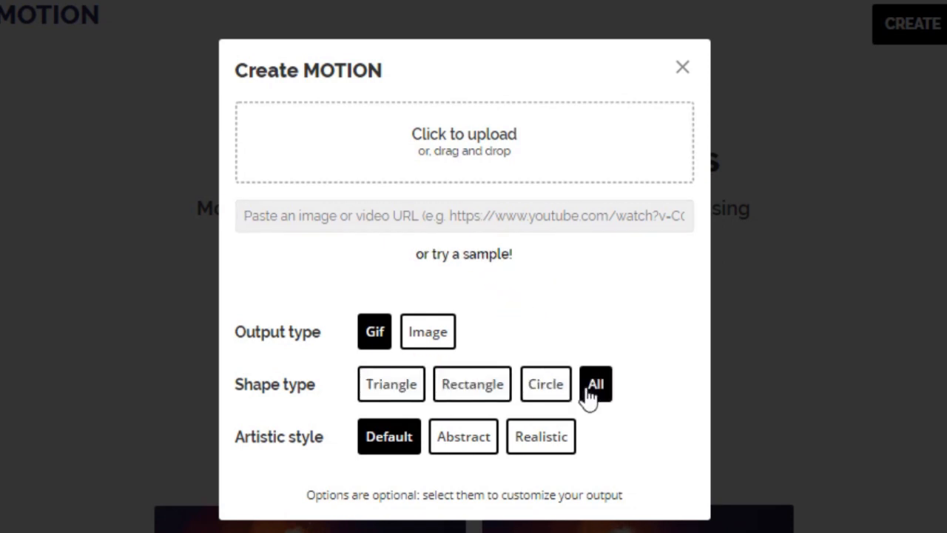
mouse_move(542, 435)
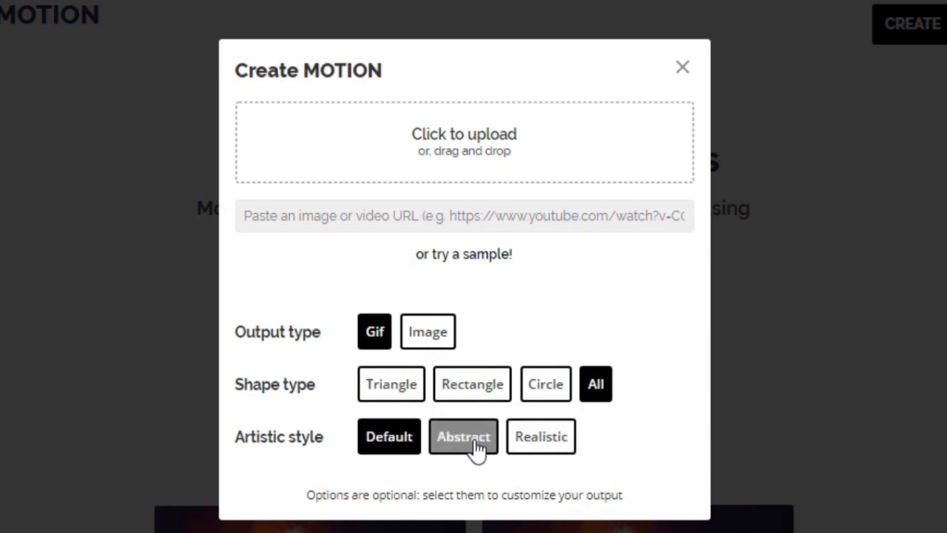
click(463, 435)
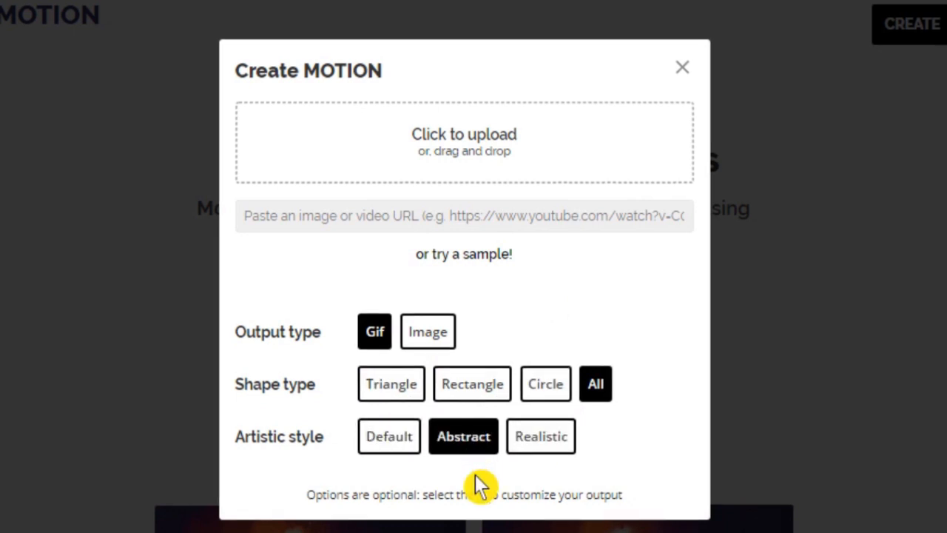
mouse_move(500, 488)
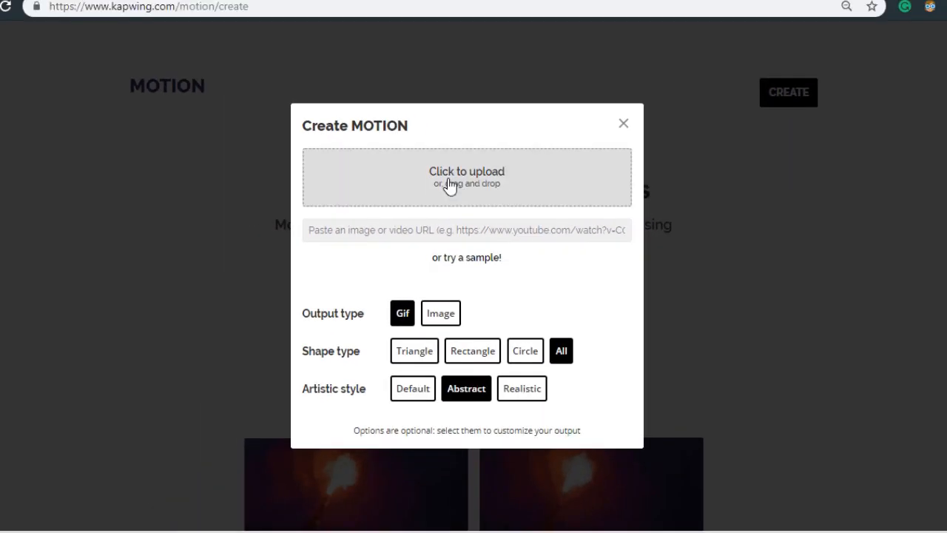
Step: Upload the waterfall photo and let it process into the geometric-shape output
click(467, 178)
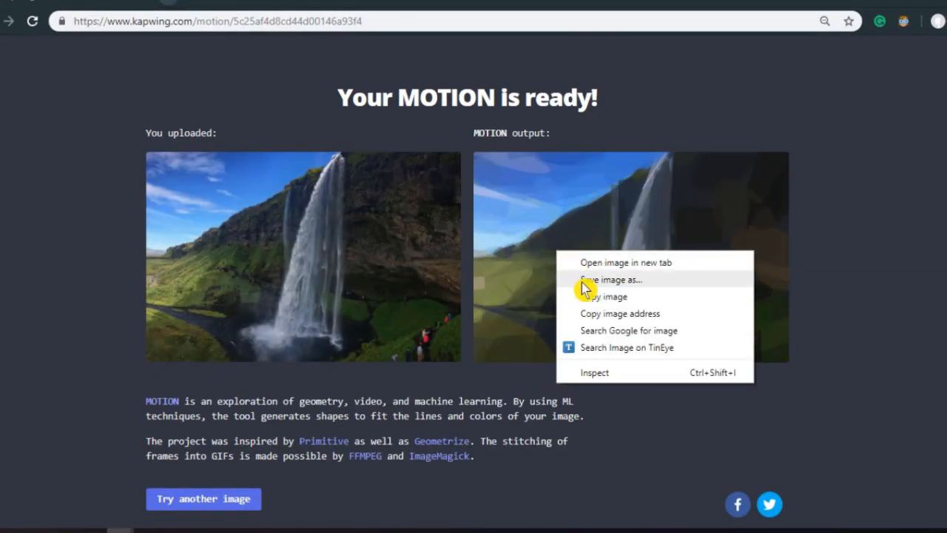
Step: Save the generated GIF to the Desktop with its default file name
click(611, 278)
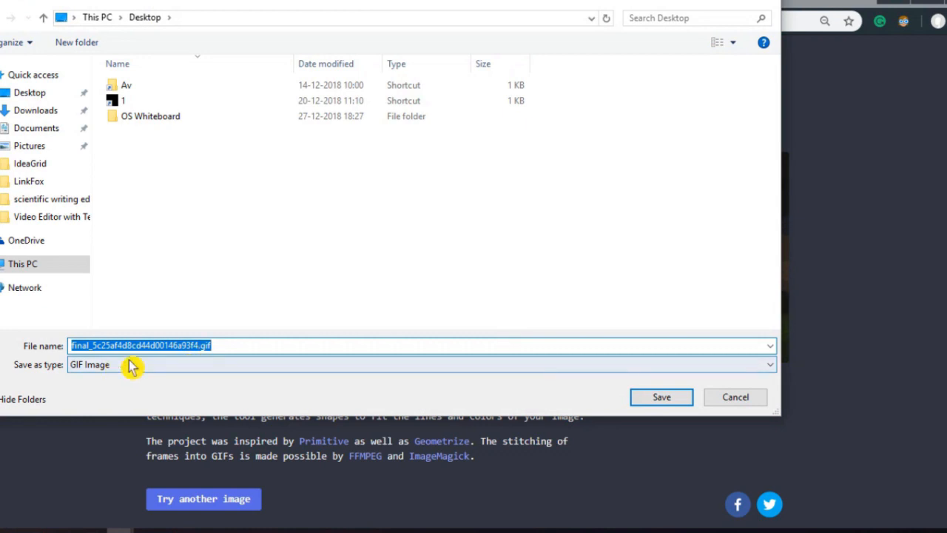
mouse_move(660, 397)
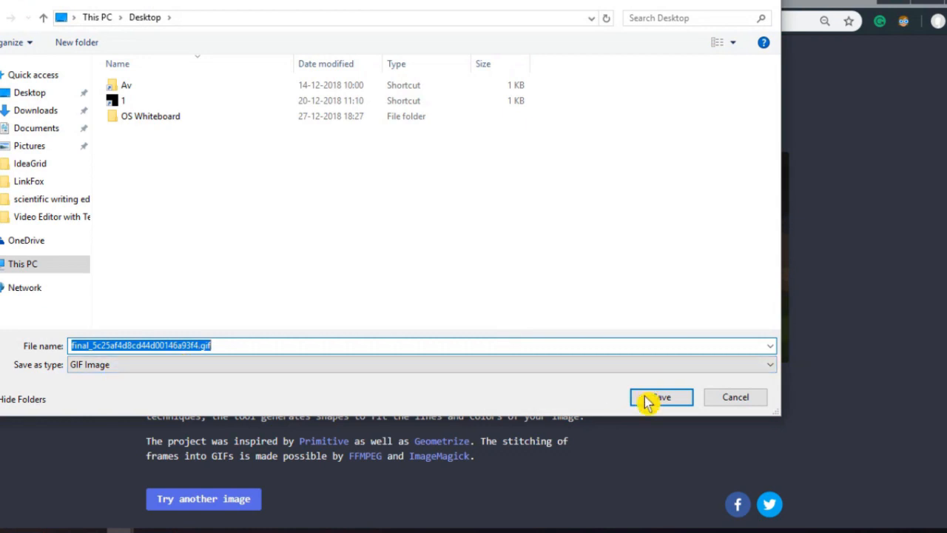
click(659, 397)
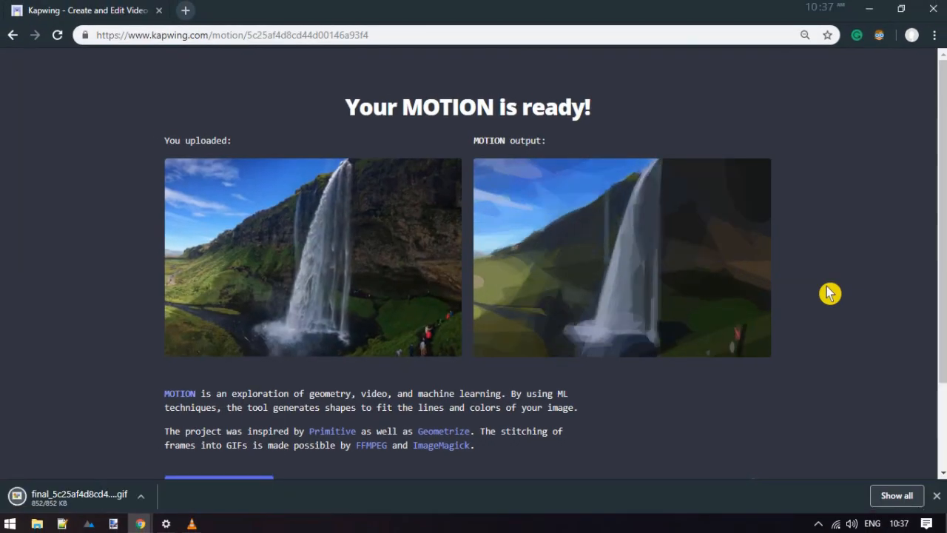